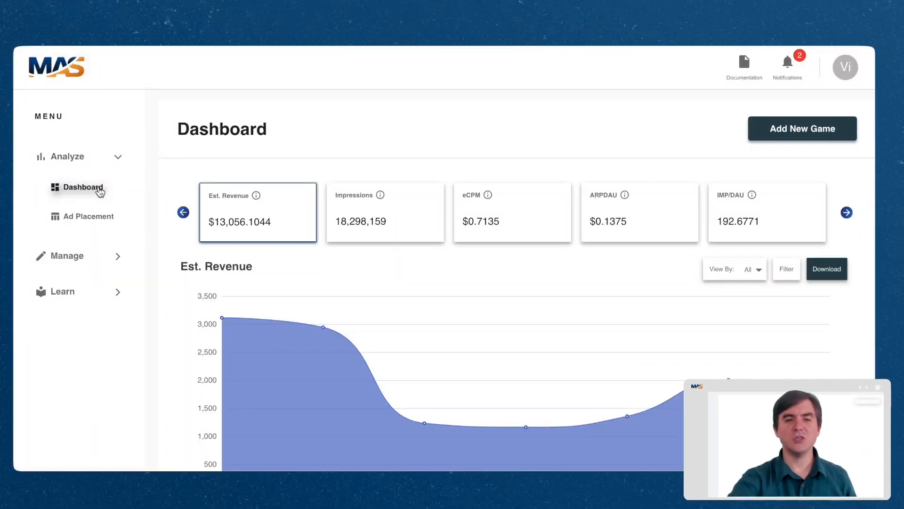
Go to the Members page under Manage, listing the account's three members and roles.
{"action": "left_click", "coordinate": [67, 256]}
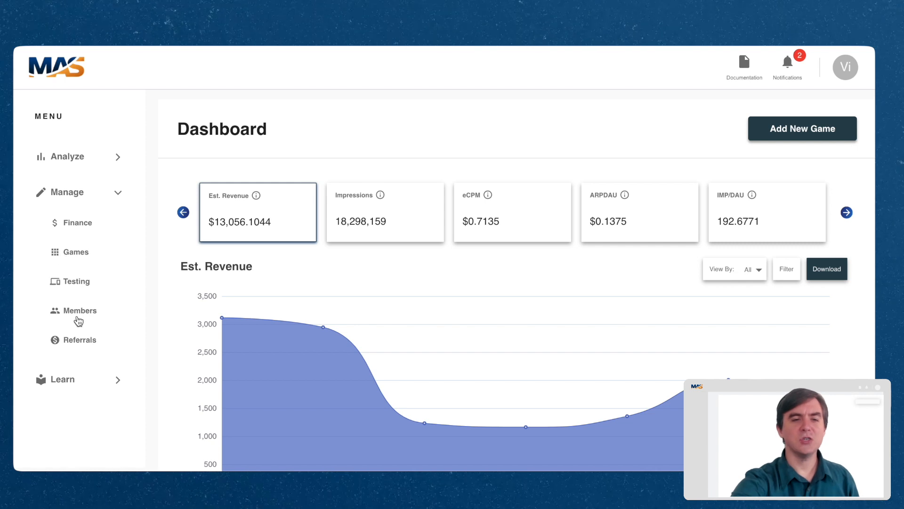
{"action": "left_click", "coordinate": [81, 310]}
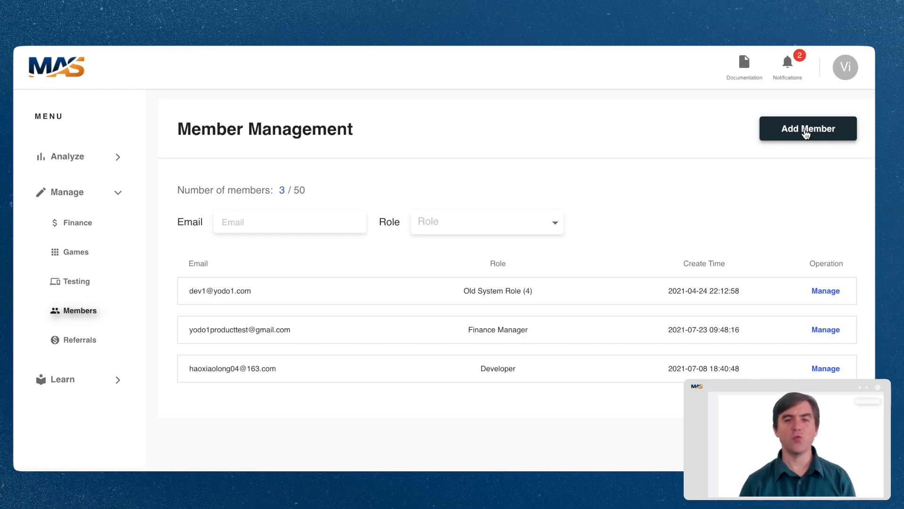
Start adding a new member, bringing up the empty email, code and role form.
{"action": "left_click", "coordinate": [807, 129]}
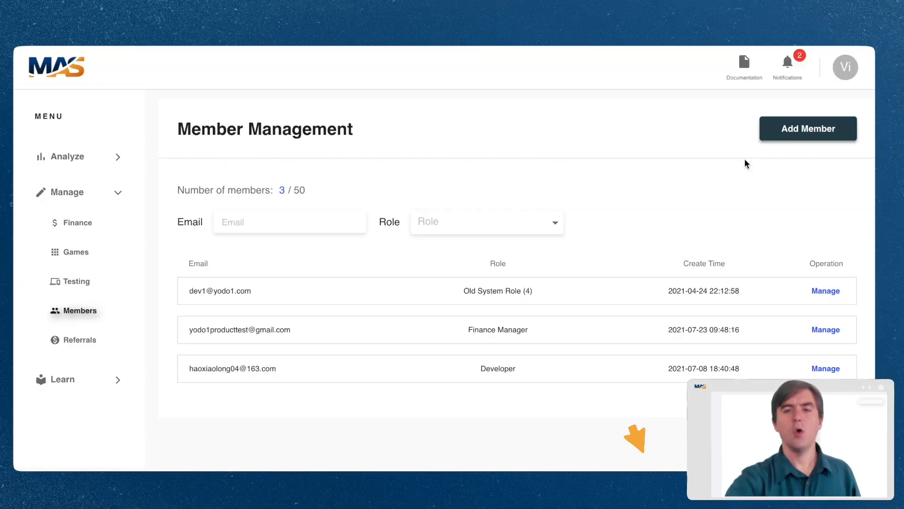
{"action": "left_click", "coordinate": [807, 128]}
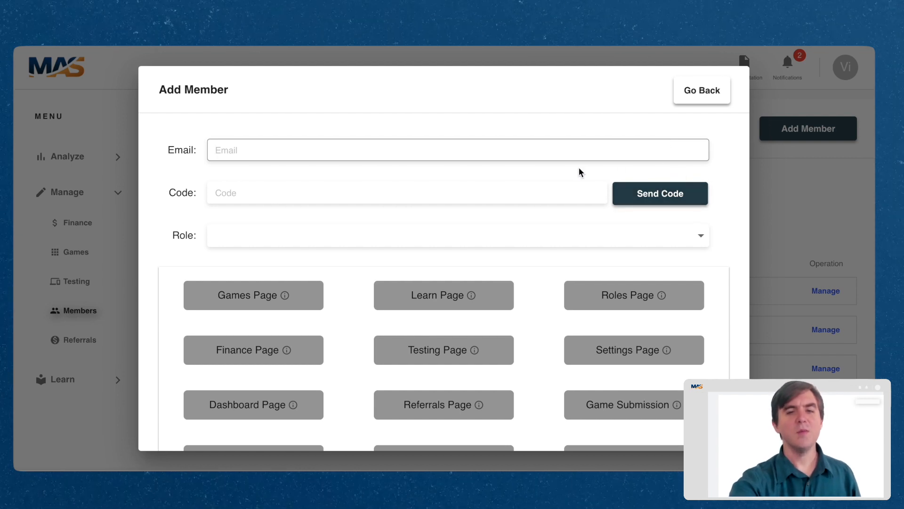
{"action": "mouse_move", "coordinate": [507, 146]}
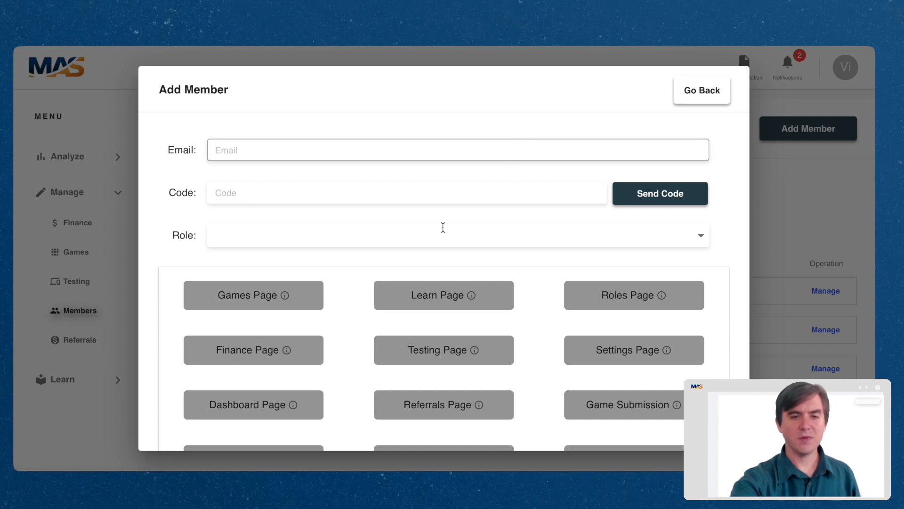
Reveal the role choices: Admin Role, Developer, Monetization Manager and Finance Manager.
{"action": "left_click", "coordinate": [457, 234]}
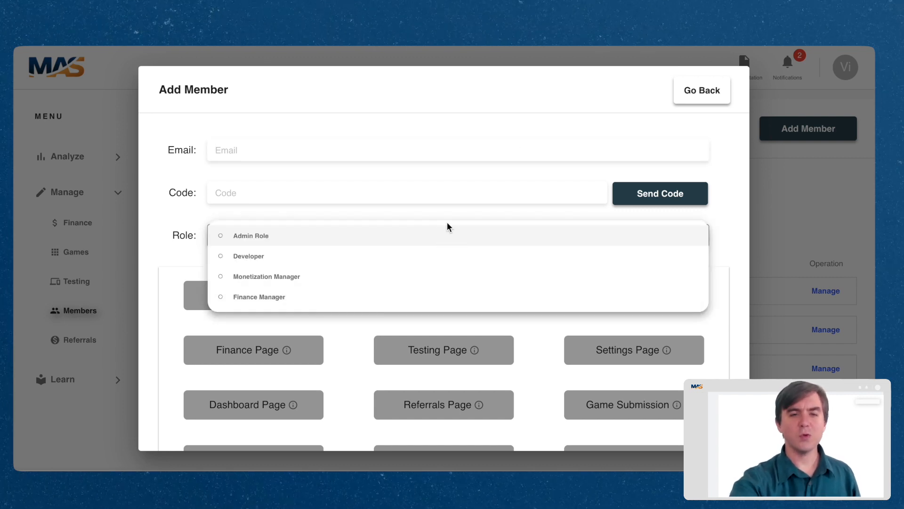
{"action": "left_click", "coordinate": [457, 235]}
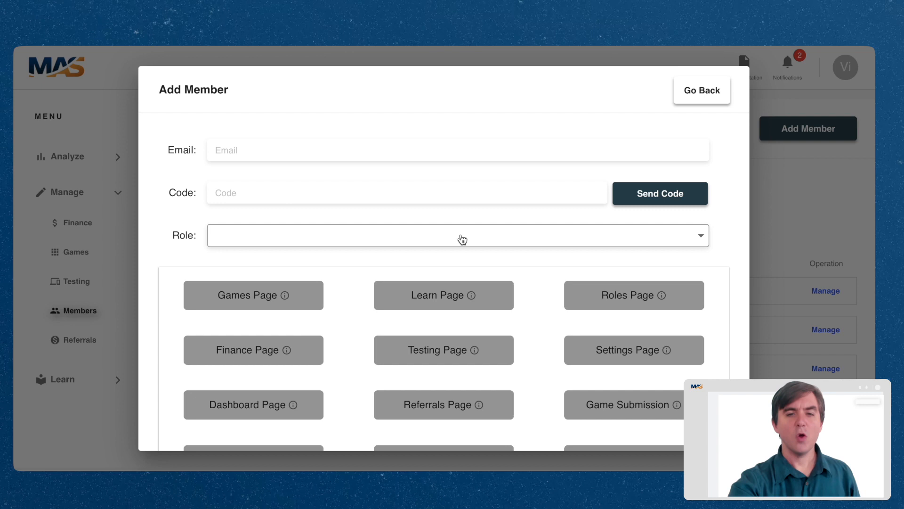
{"action": "left_click", "coordinate": [457, 234]}
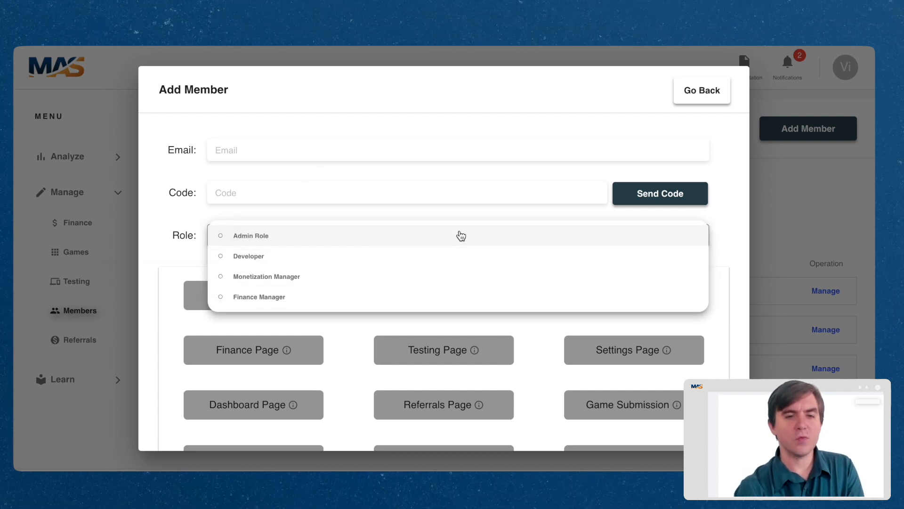
{"action": "mouse_move", "coordinate": [432, 260]}
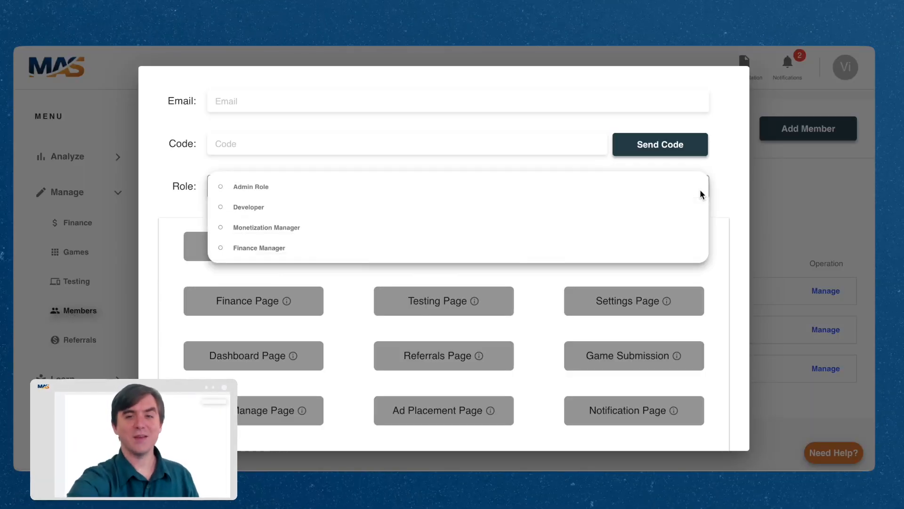
Choose Admin Role for the new member and review its page permission grid.
{"action": "left_click", "coordinate": [249, 186]}
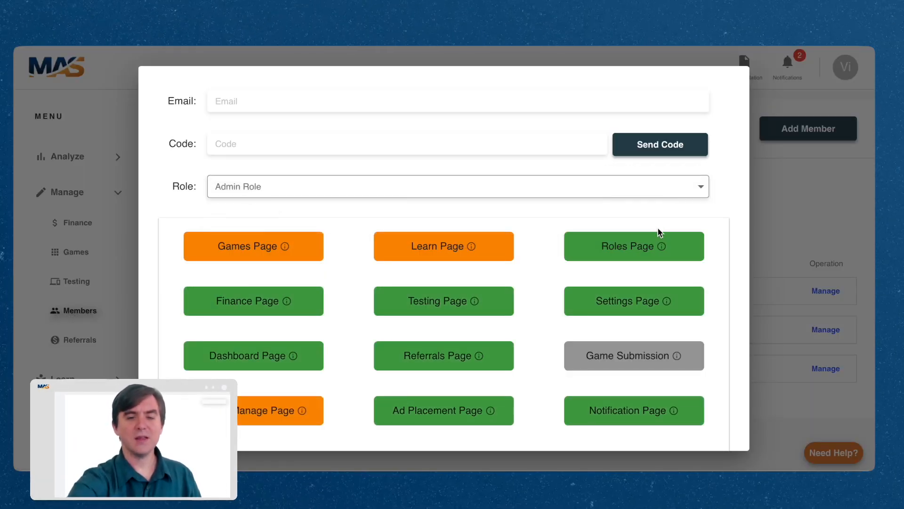
{"action": "scroll", "scroll_direction": "down", "scroll_amount": 3}
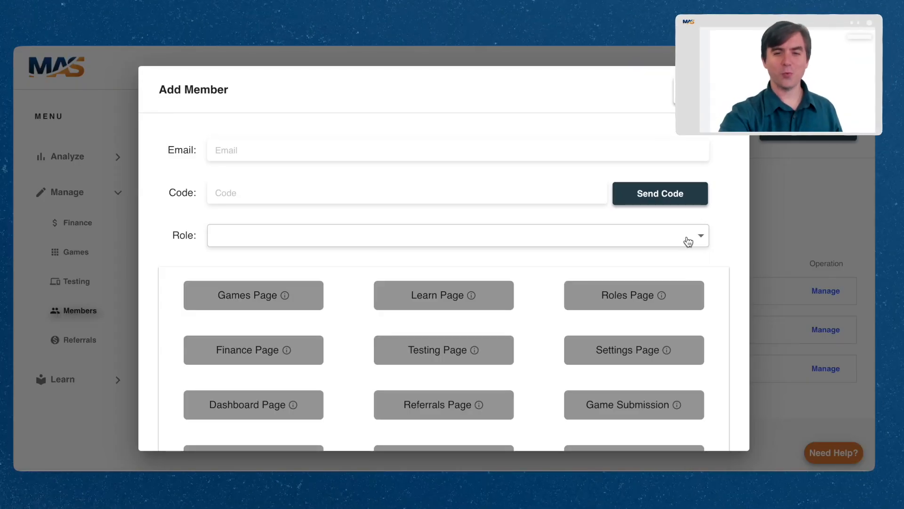
Choose Developer as the role and review its Testing and Game Submission permissions.
{"action": "left_click", "coordinate": [456, 236]}
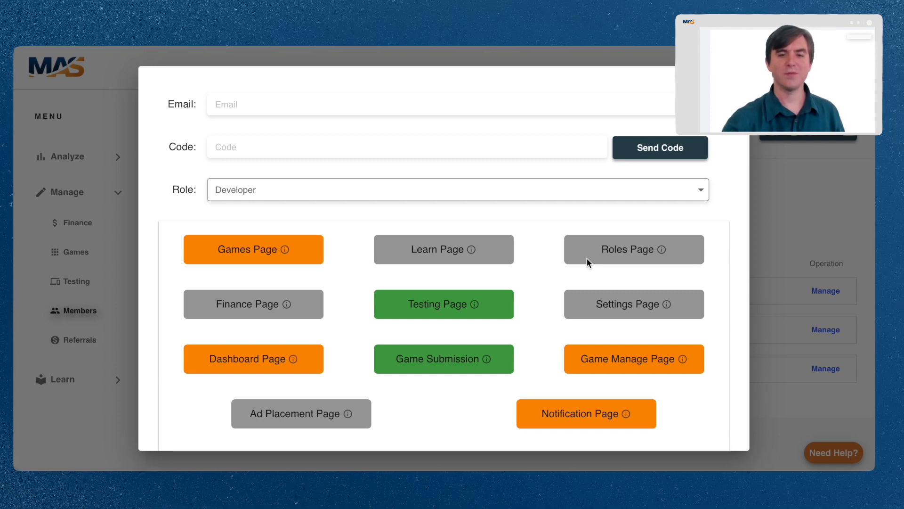
{"action": "mouse_move", "coordinate": [464, 329]}
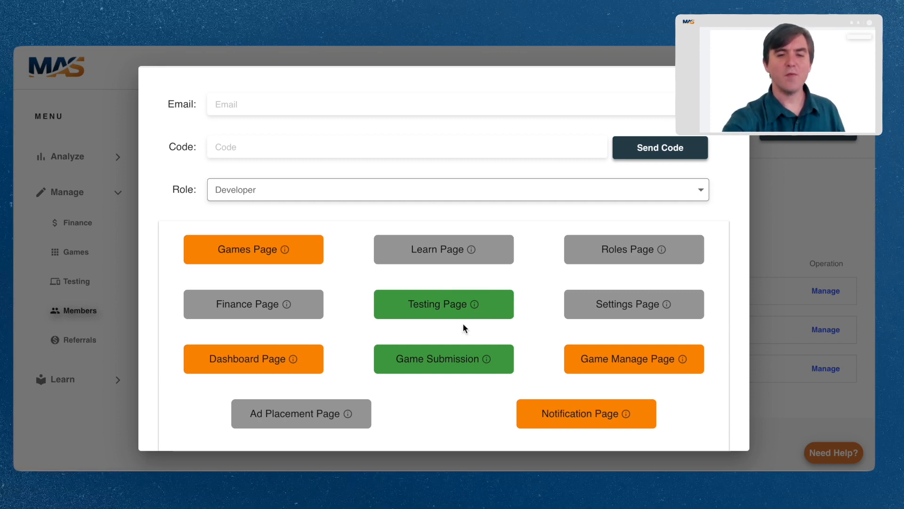
{"action": "mouse_move", "coordinate": [475, 304]}
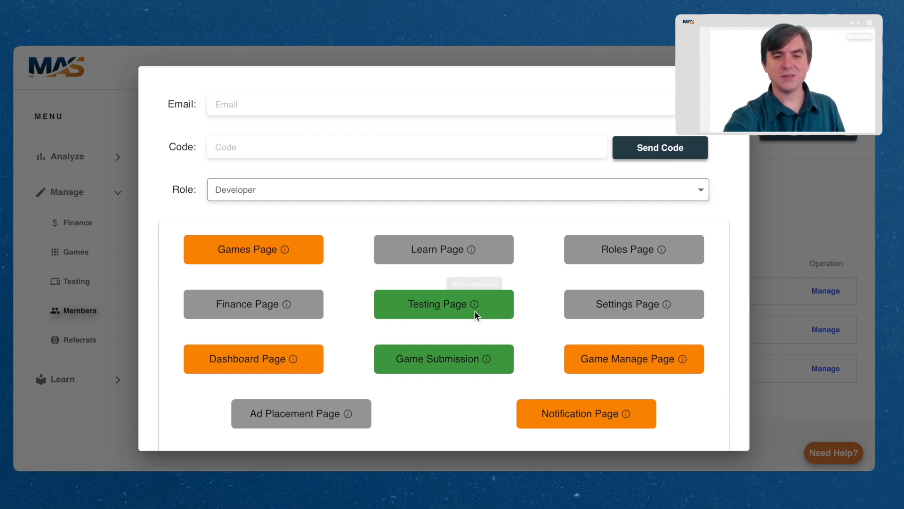
{"action": "scroll", "scroll_direction": "down", "scroll_amount": 3}
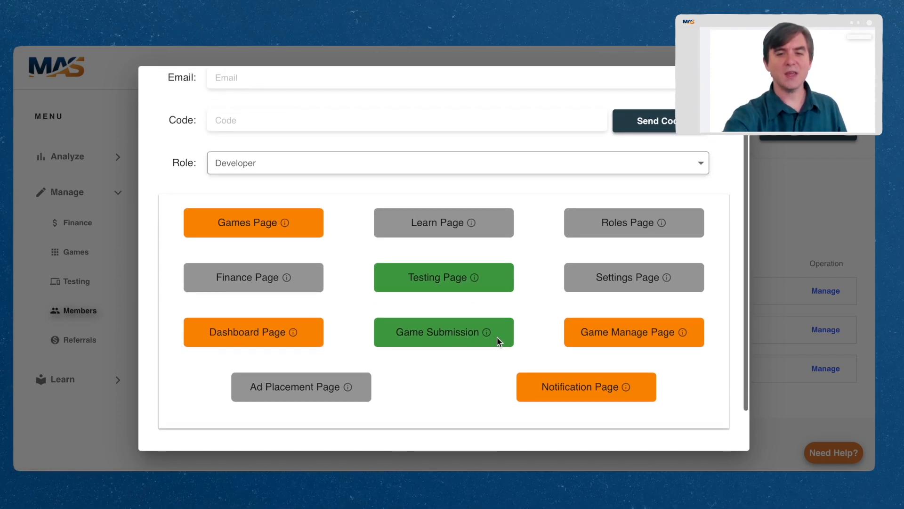
{"action": "mouse_move", "coordinate": [543, 333]}
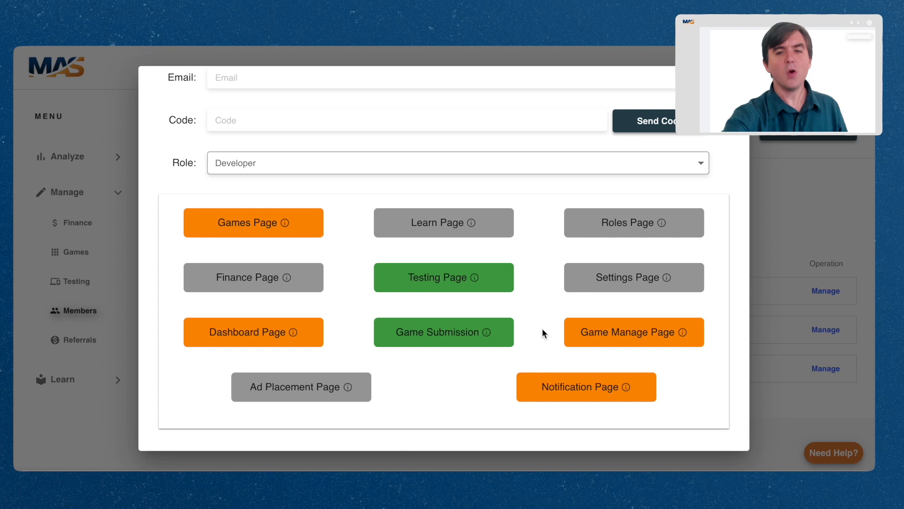
{"action": "mouse_move", "coordinate": [601, 372]}
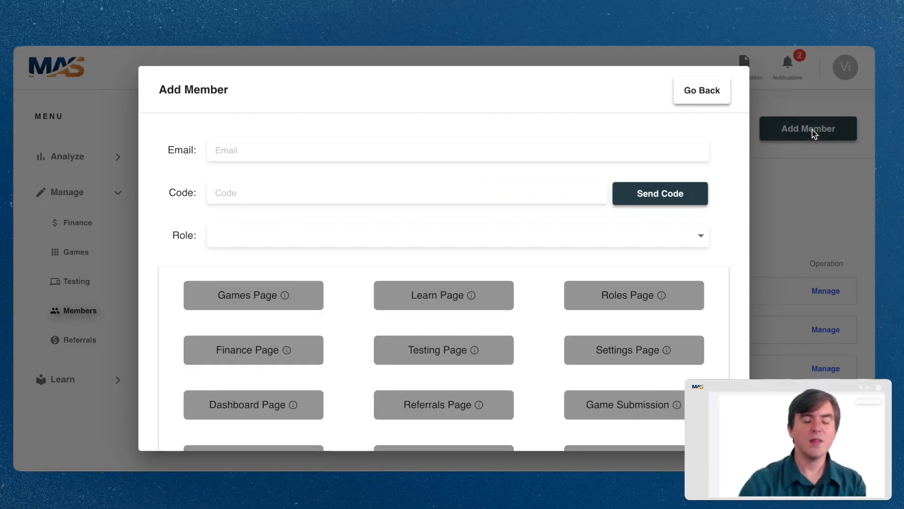
Choose Monetization Manager as the role and review its Dashboard and Game Manage permissions.
{"action": "left_click", "coordinate": [456, 235]}
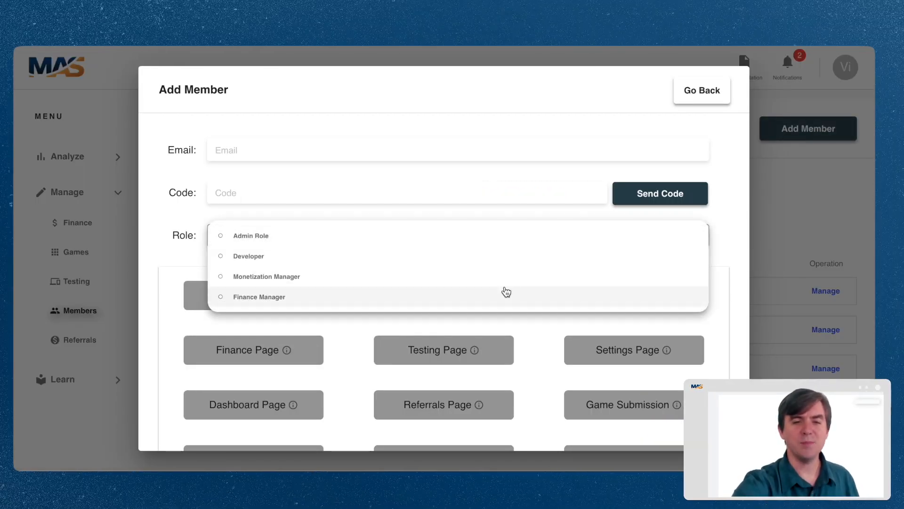
{"action": "left_click", "coordinate": [267, 276]}
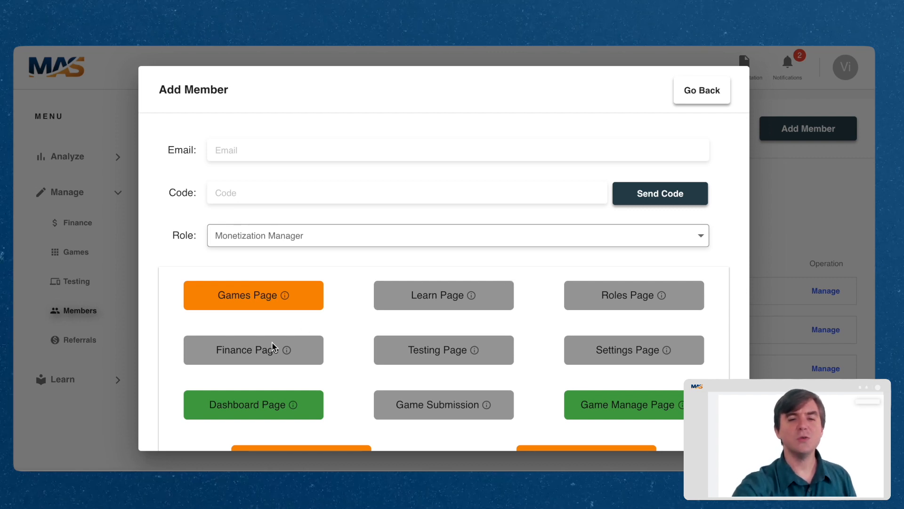
{"action": "scroll", "scroll_direction": "down", "scroll_amount": 3}
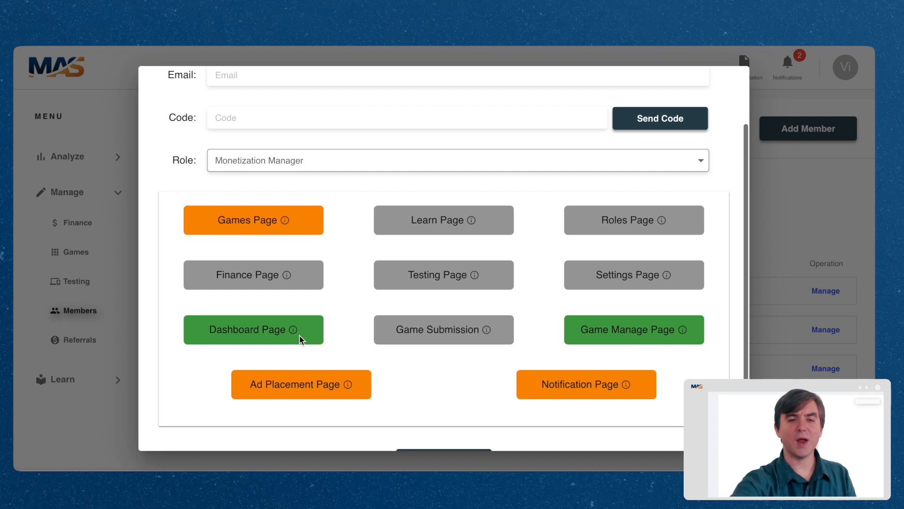
{"action": "mouse_move", "coordinate": [319, 335]}
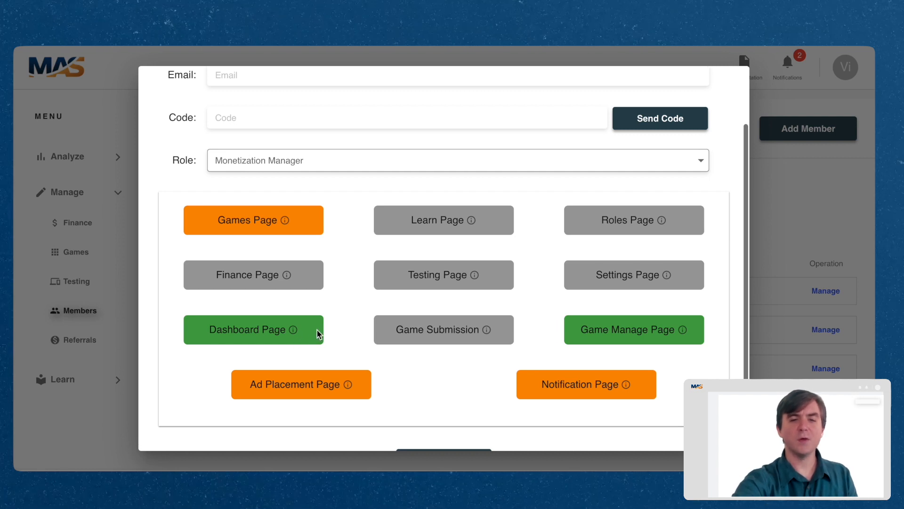
{"action": "scroll", "scroll_direction": "down", "scroll_amount": 3}
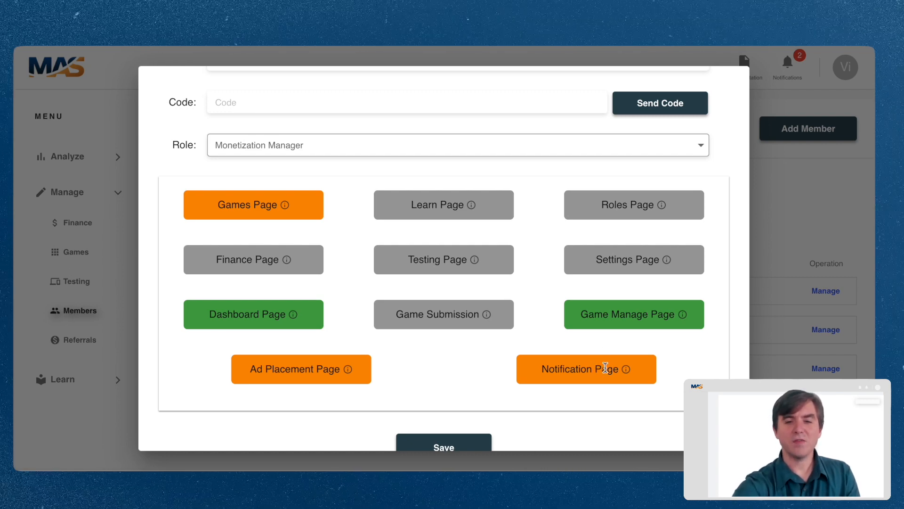
{"action": "mouse_move", "coordinate": [316, 363]}
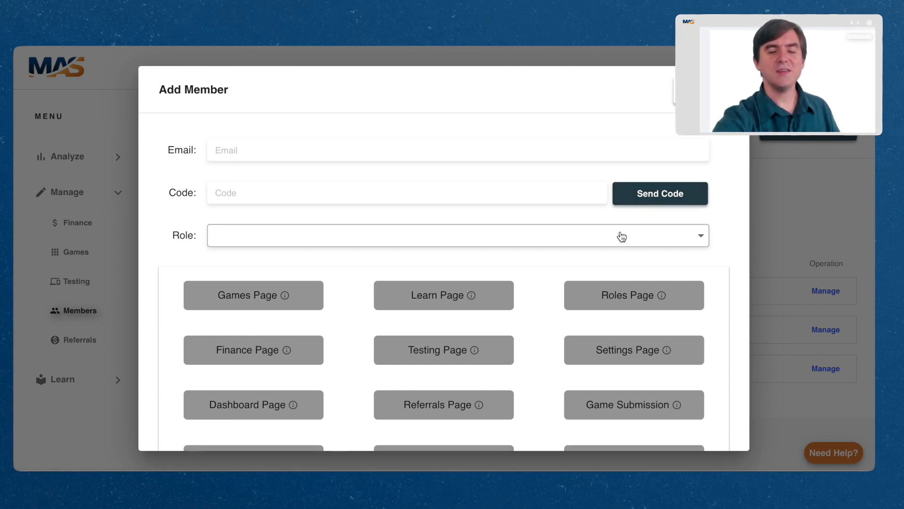
Choose Finance Manager as the role to reveal its Finance, Dashboard and Notification permissions.
{"action": "left_click", "coordinate": [458, 234]}
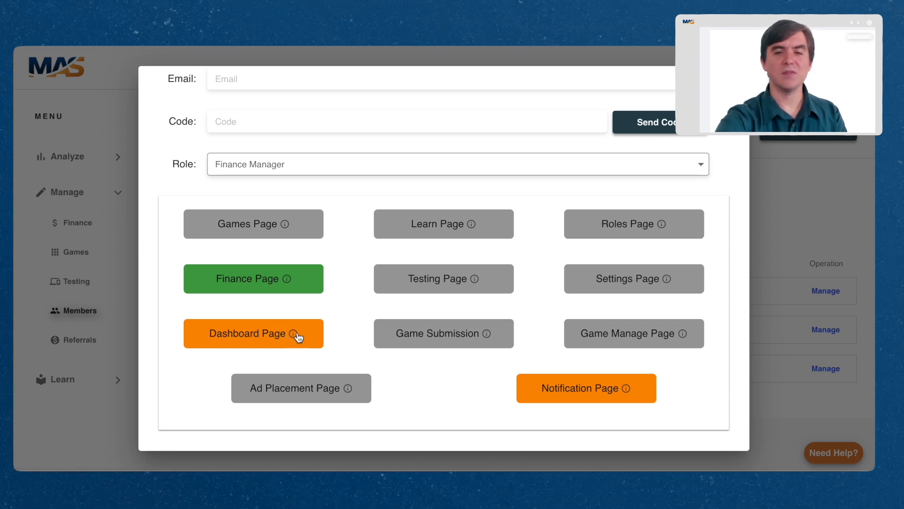
{"action": "mouse_move", "coordinate": [292, 333]}
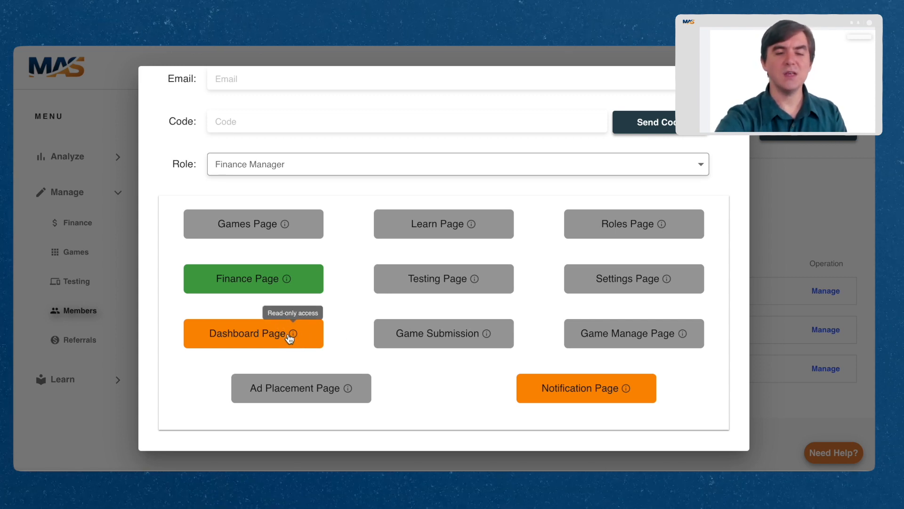
{"action": "mouse_move", "coordinate": [290, 344]}
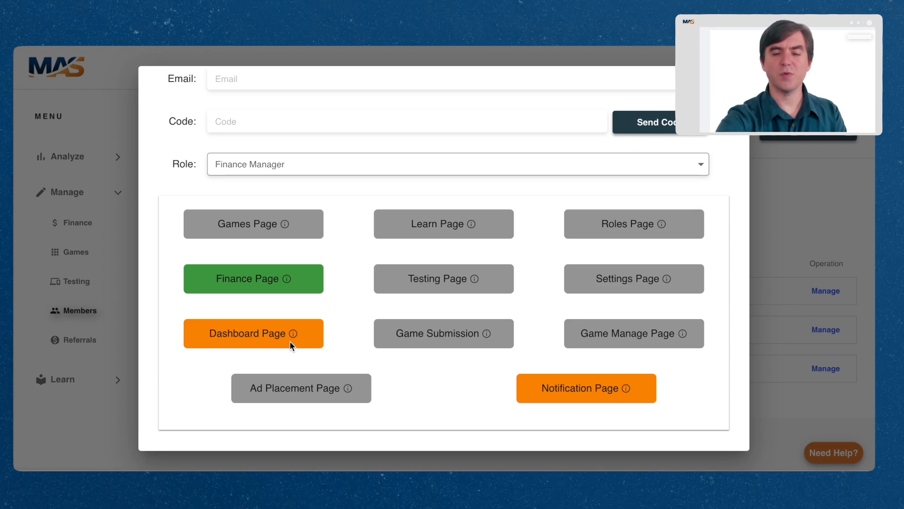
{"action": "mouse_move", "coordinate": [643, 380]}
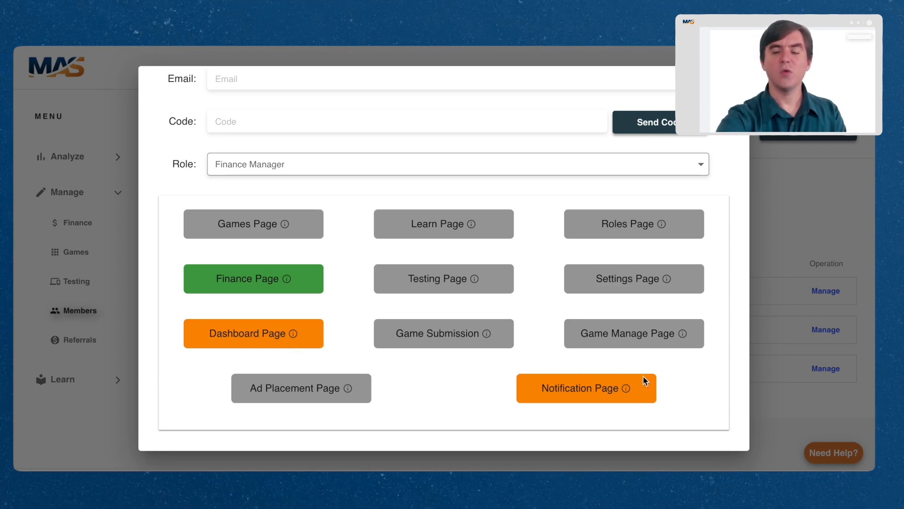